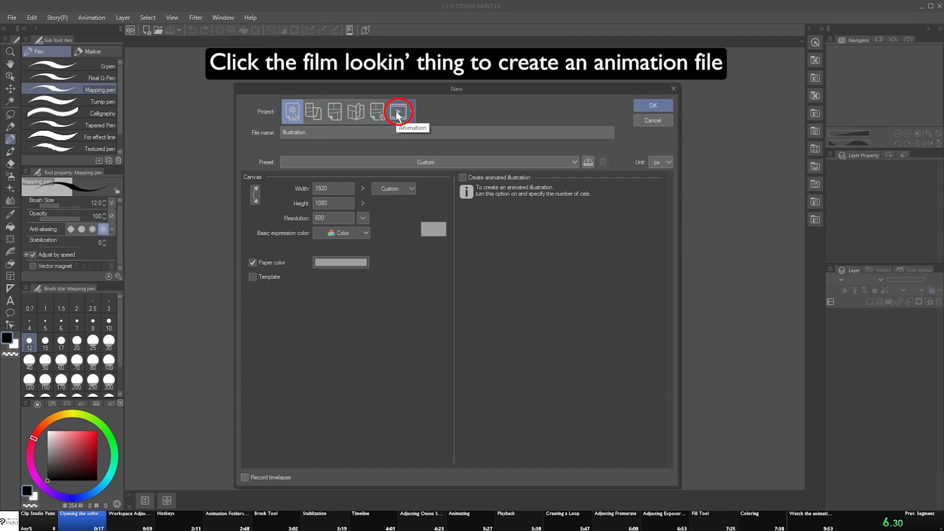
Choose the Animation project type and set the canvas to 3180 by 2160 px at 600 dpi, 24 fps
{"action": "left_click", "coordinate": [398, 111]}
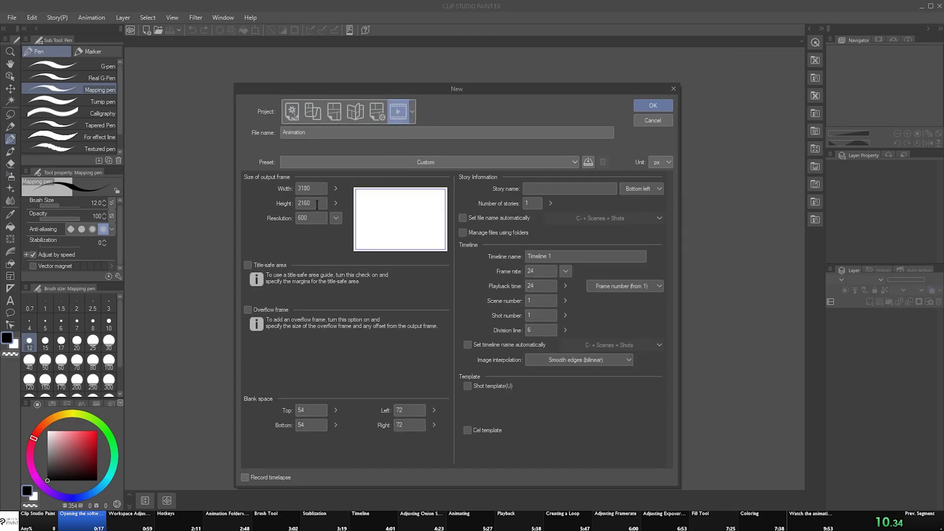
{"action": "left_click", "coordinate": [336, 218]}
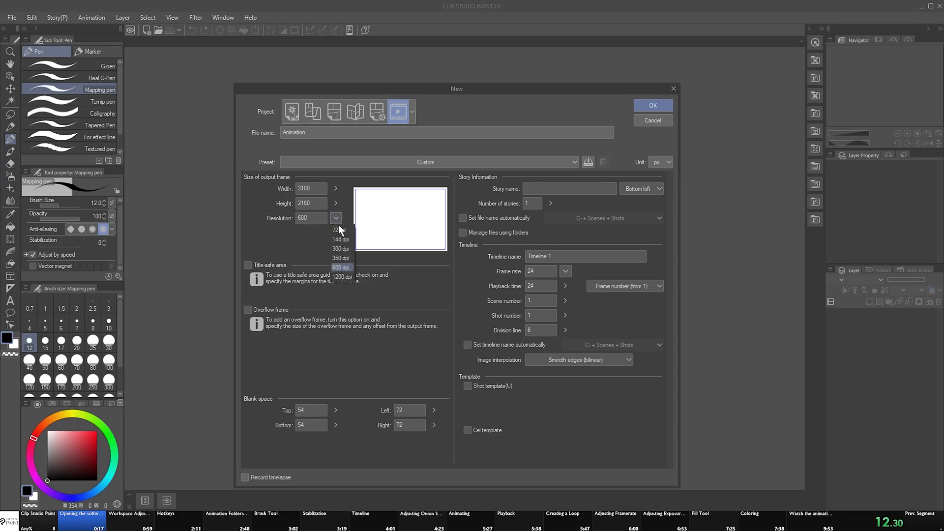
{"action": "mouse_move", "coordinate": [341, 268]}
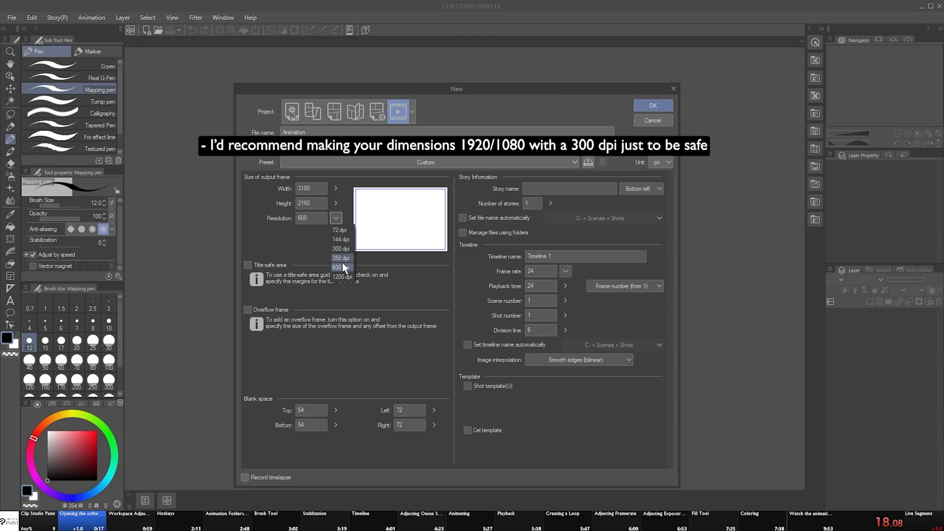
{"action": "mouse_move", "coordinate": [341, 276]}
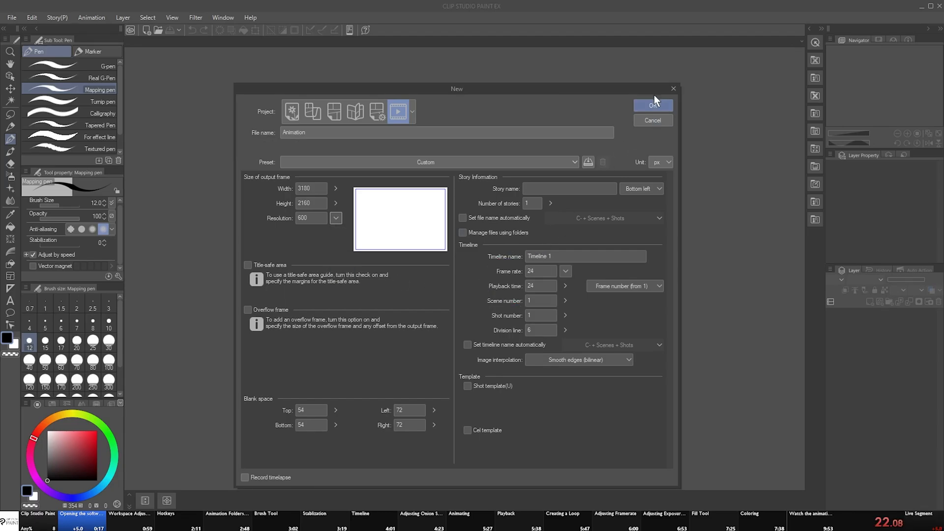
Create the animation file and reveal the Timeline palette below the color wheel
{"action": "left_click", "coordinate": [653, 106]}
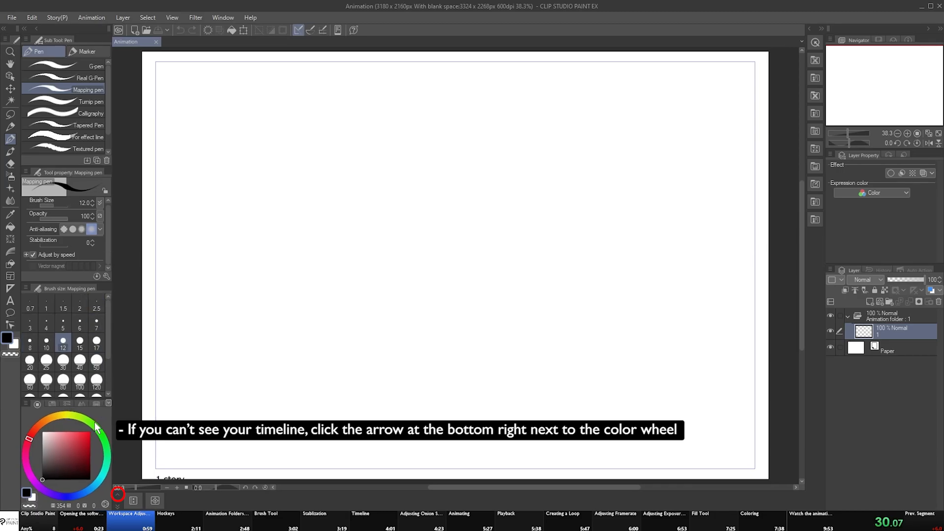
{"action": "mouse_move", "coordinate": [109, 494]}
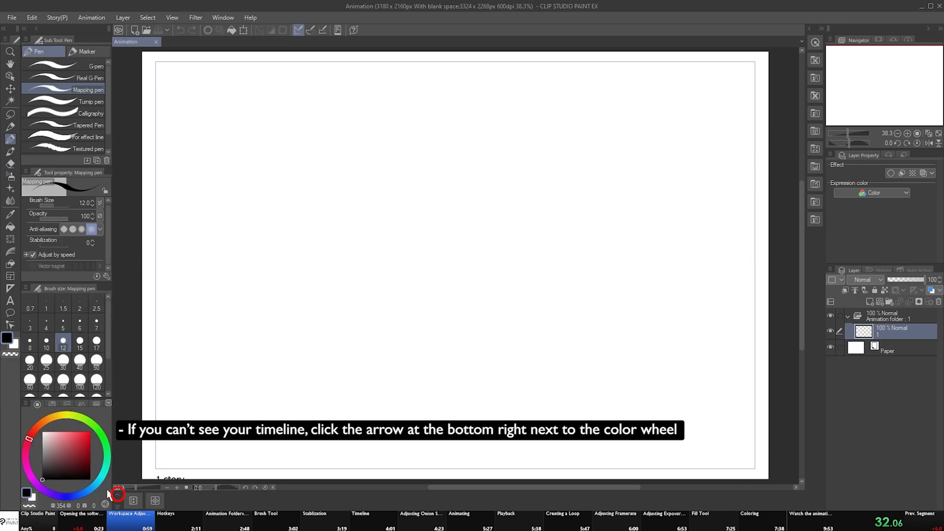
{"action": "left_click", "coordinate": [107, 494]}
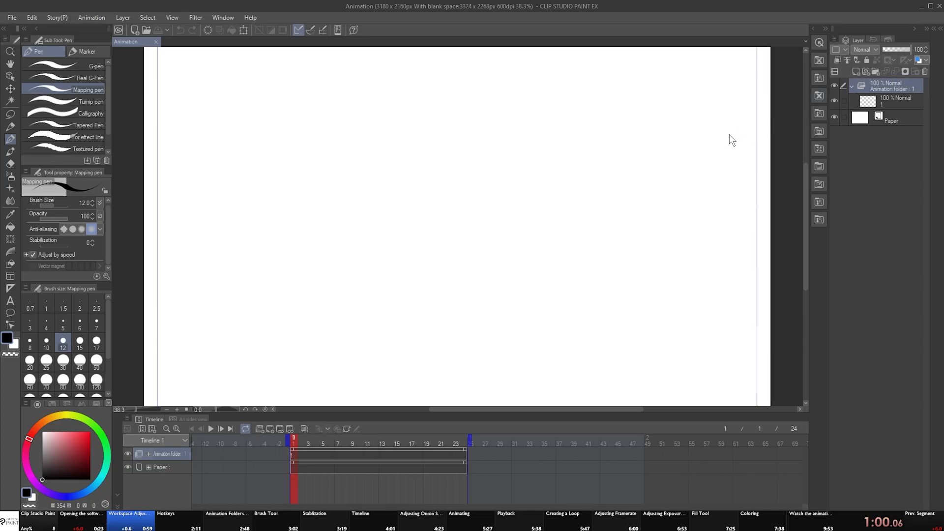
Bring up Shortcut Settings from the File menu and expand the Animation command category
{"action": "left_click", "coordinate": [11, 17]}
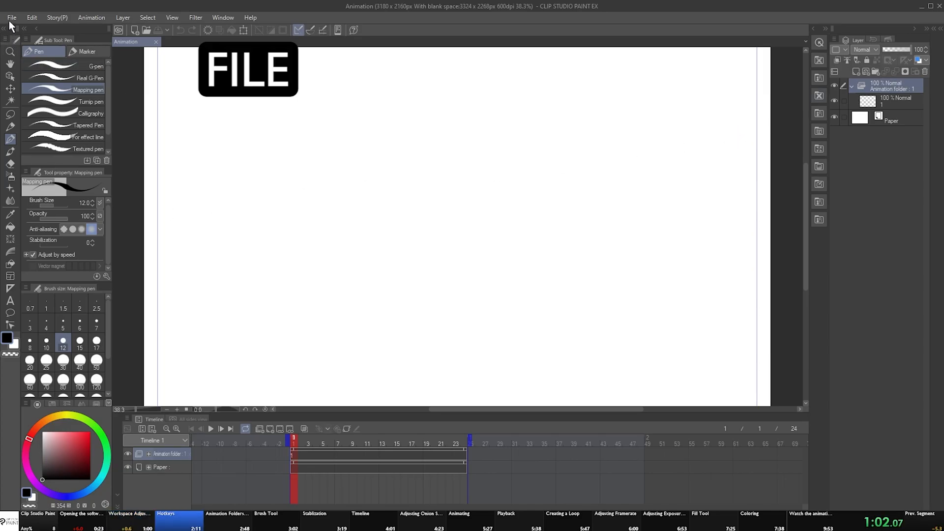
{"action": "left_click", "coordinate": [11, 17]}
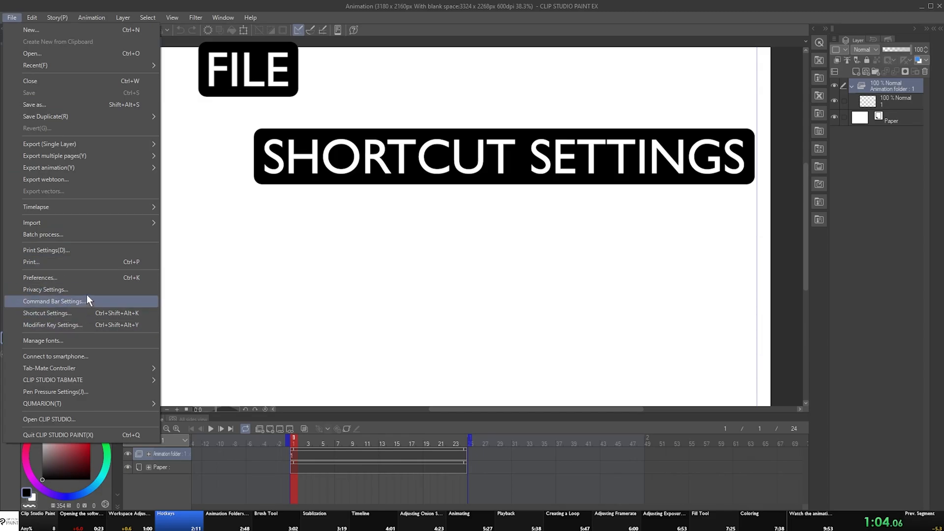
{"action": "left_click", "coordinate": [47, 313]}
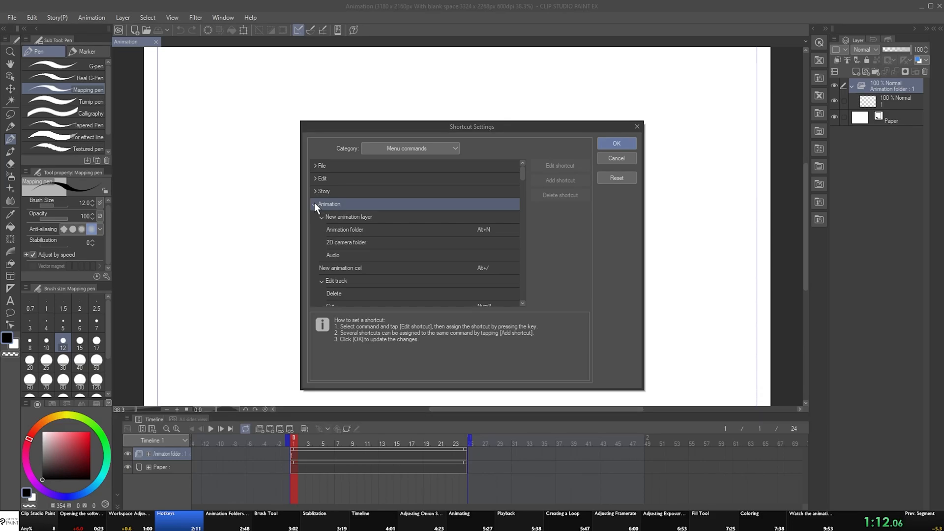
{"action": "left_click", "coordinate": [345, 229]}
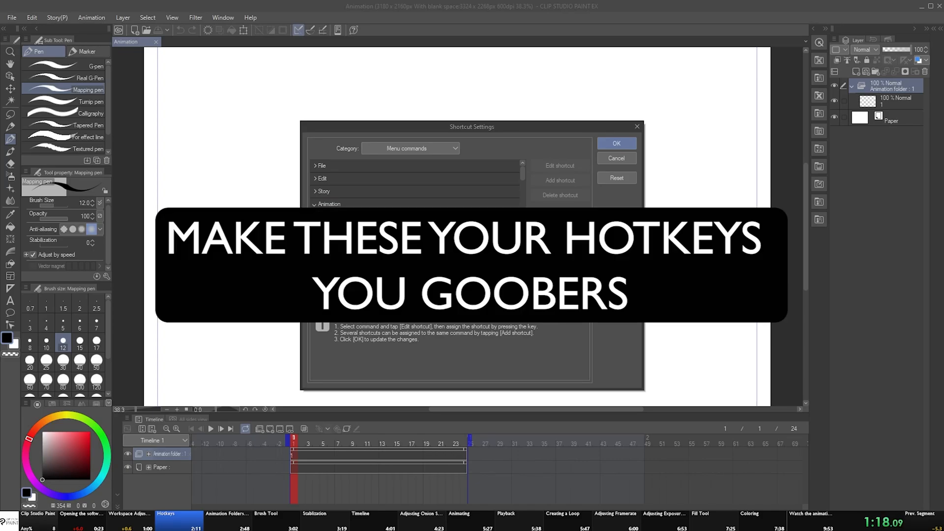
{"action": "left_click", "coordinate": [344, 229]}
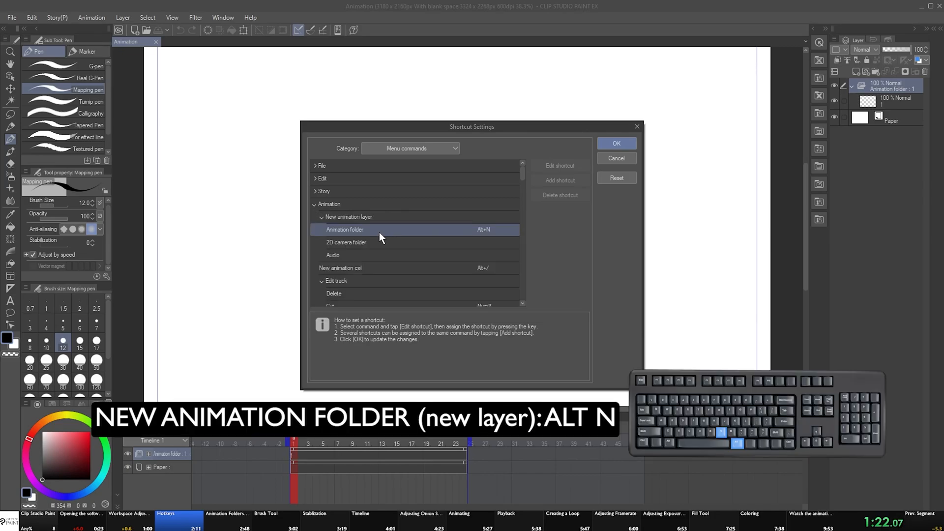
Inspect the shortcuts for New animation folder, Cut and Copy
{"action": "left_click", "coordinate": [415, 280]}
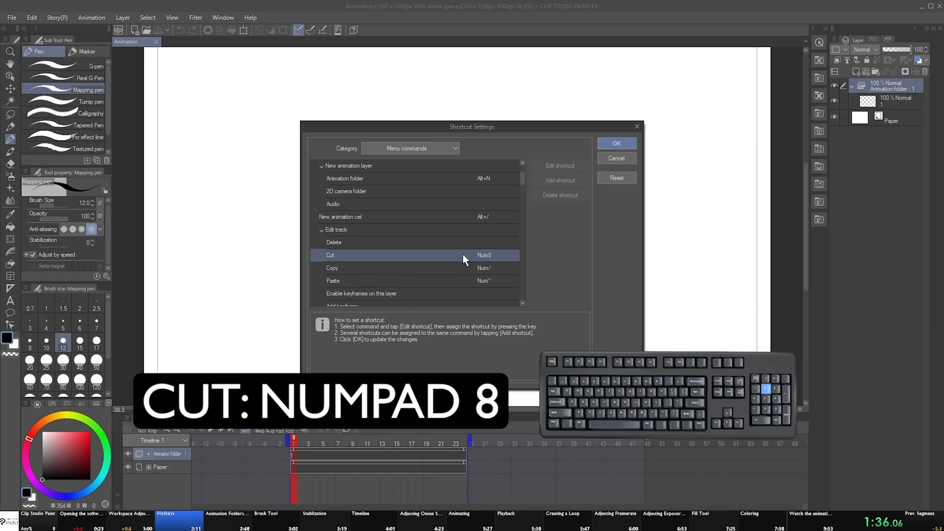
{"action": "left_click", "coordinate": [332, 268]}
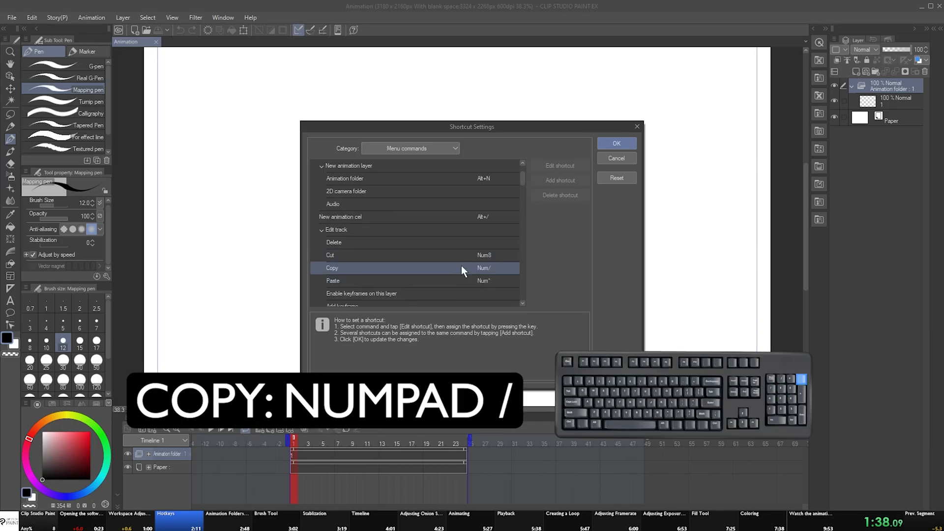
{"action": "left_click", "coordinate": [333, 280]}
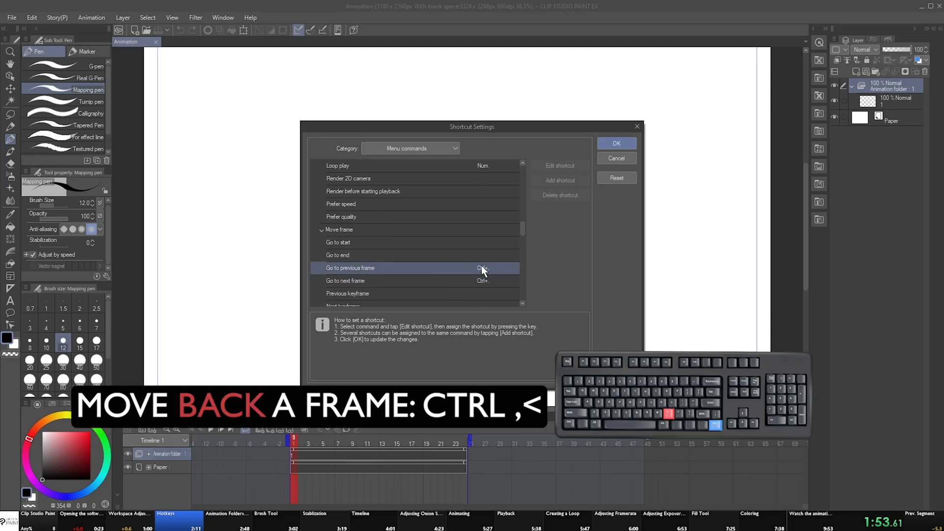
Inspect the Go to previous frame, Go to next frame and Onion skin settings shortcuts
{"action": "left_click", "coordinate": [345, 280]}
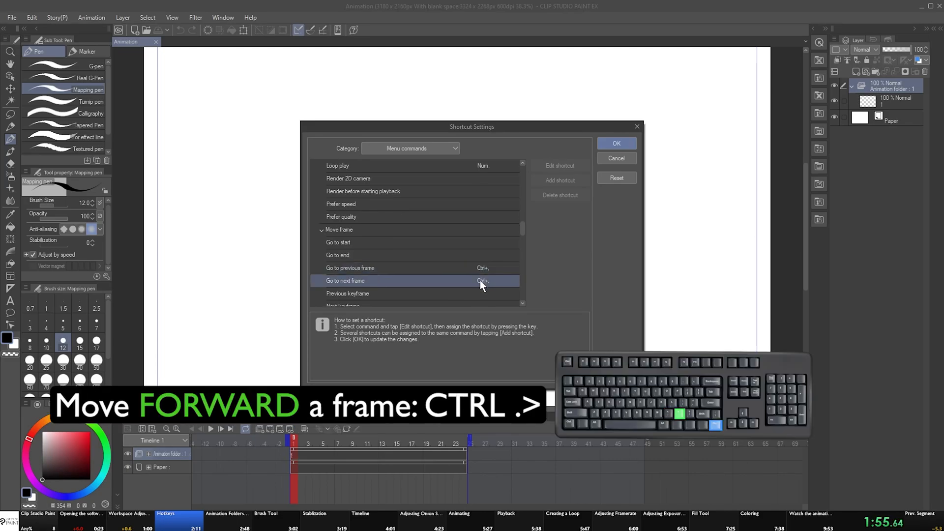
{"action": "left_click", "coordinate": [349, 267]}
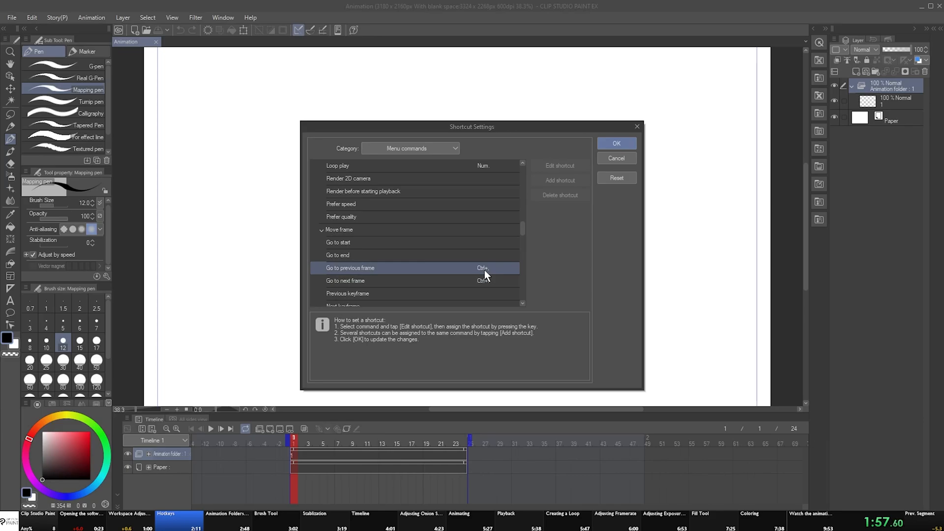
{"action": "scroll", "scroll_direction": "down", "scroll_amount": 3}
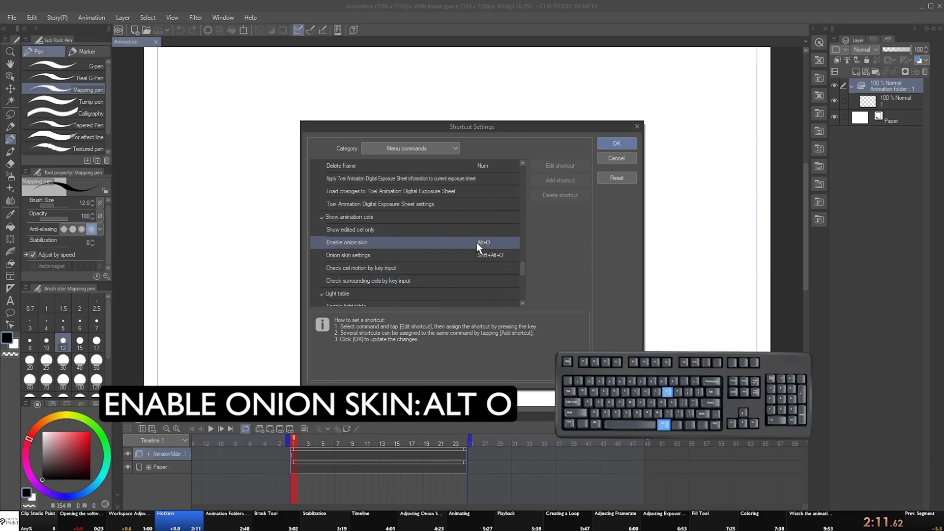
{"action": "left_click", "coordinate": [348, 255]}
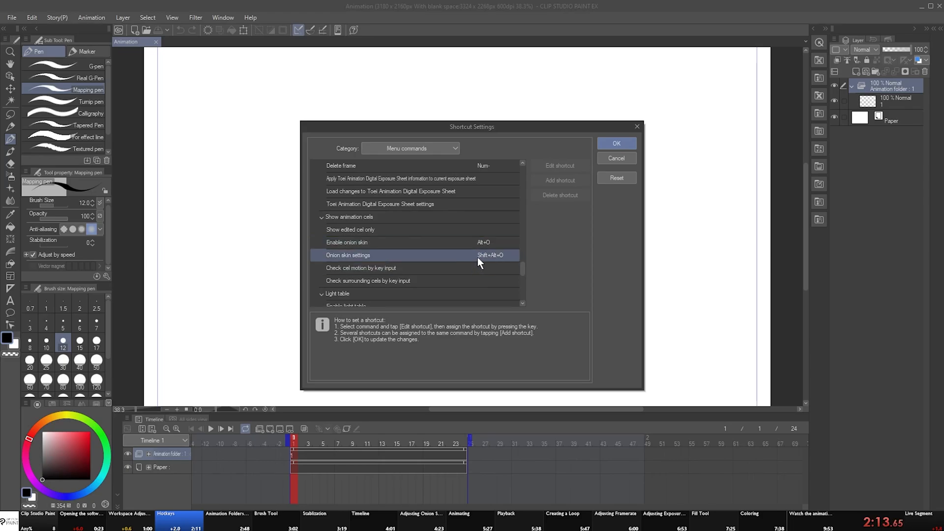
Scroll through the Light table entries and close Shortcut Settings with OK
{"action": "scroll", "scroll_direction": "down", "scroll_amount": 3}
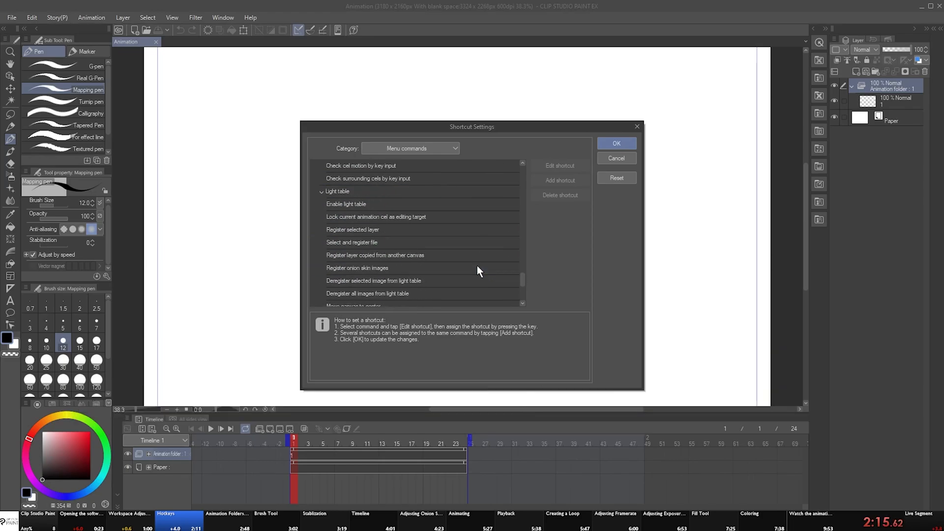
{"action": "scroll", "scroll_direction": "down", "scroll_amount": 3}
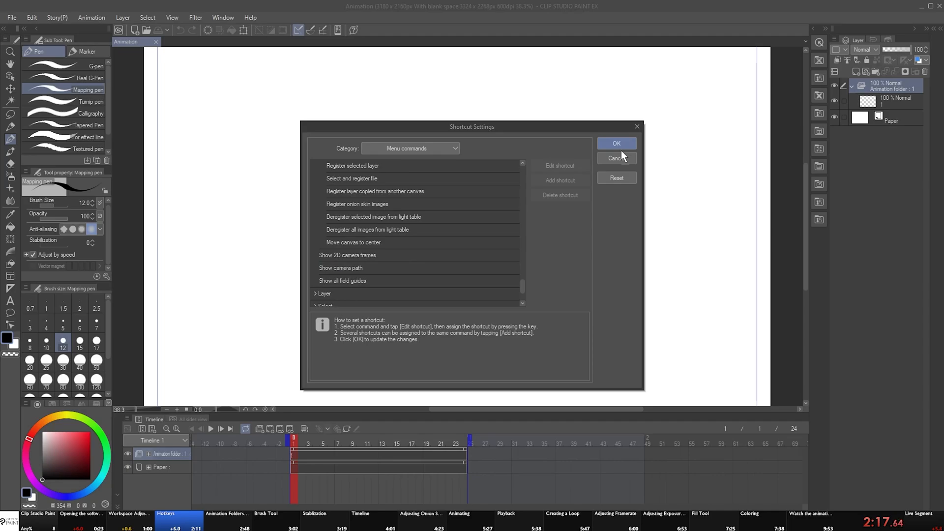
{"action": "left_click", "coordinate": [616, 143]}
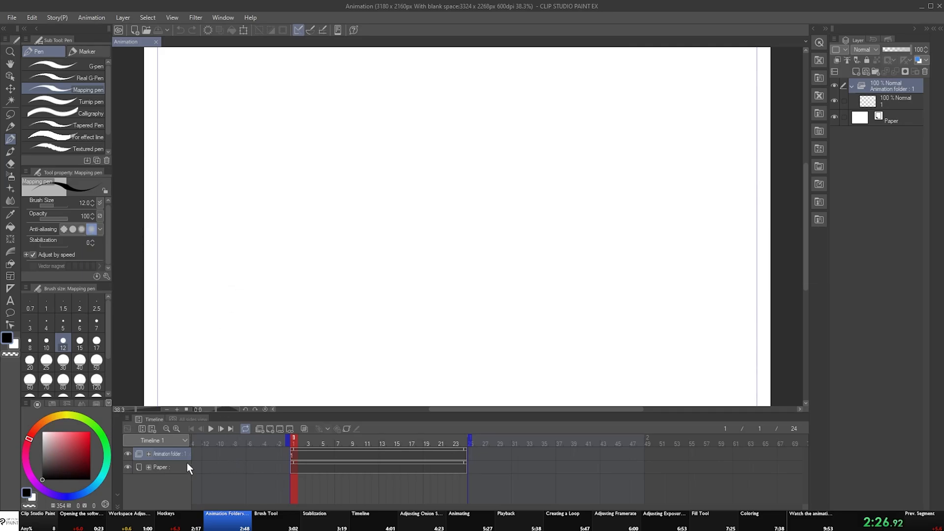
Add a VECTOR animation folder and create a vector layer named 00 inside it
{"action": "right_click", "coordinate": [168, 454]}
{"action": "type", "text": "VECTOR"}
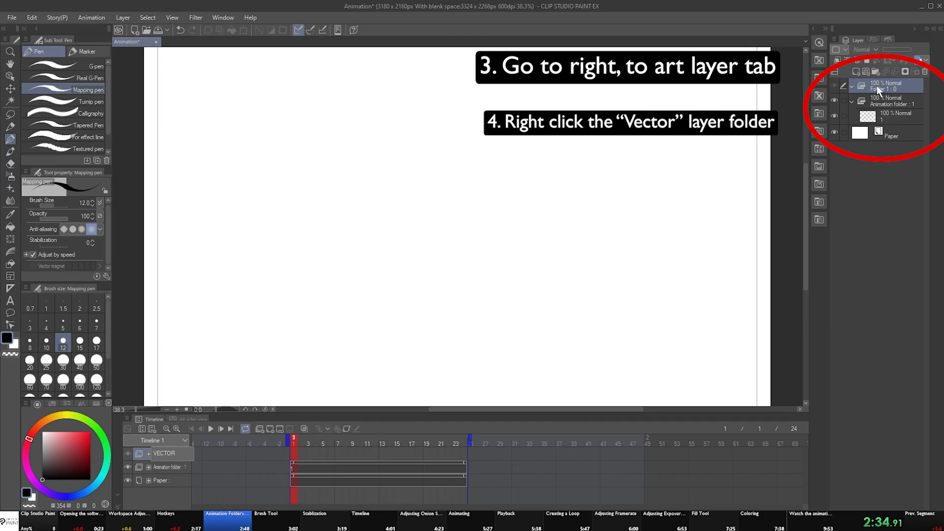
{"action": "right_click", "coordinate": [884, 85]}
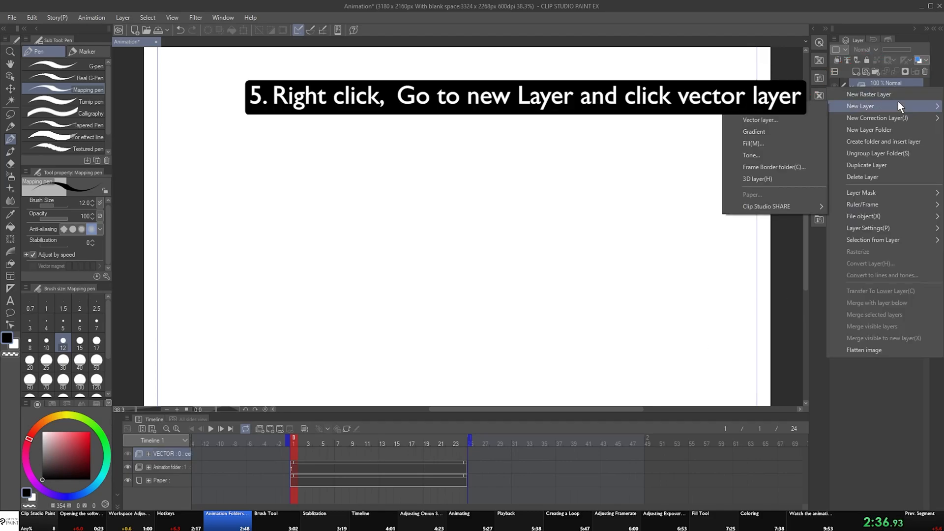
{"action": "left_click", "coordinate": [760, 119]}
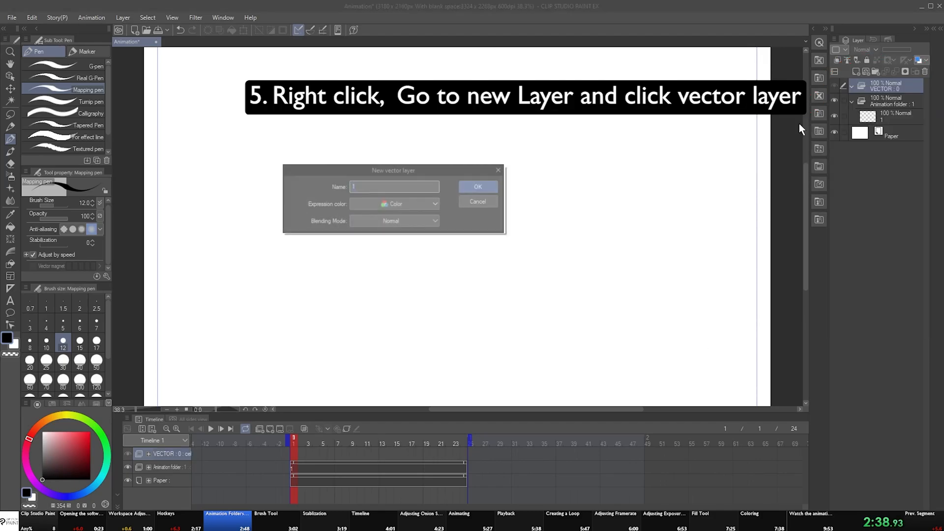
{"action": "type", "text": "00"}
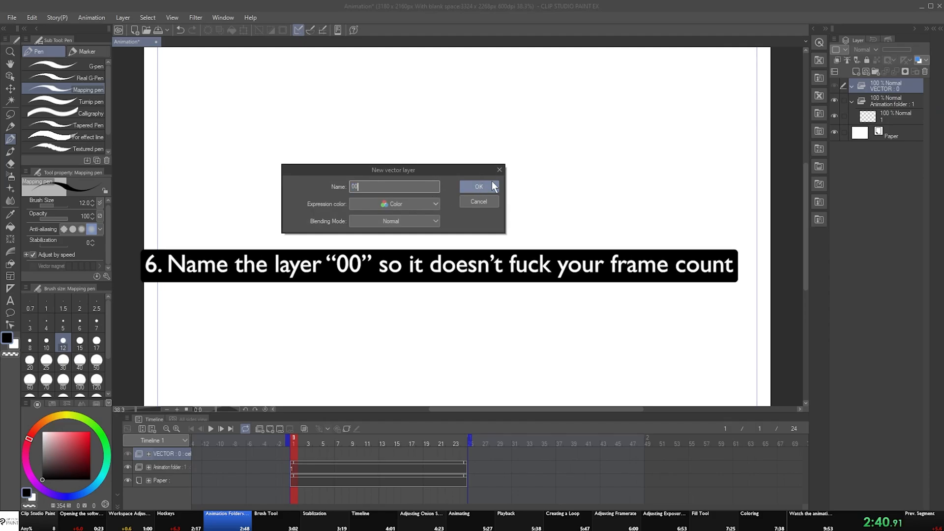
{"action": "left_click", "coordinate": [479, 186]}
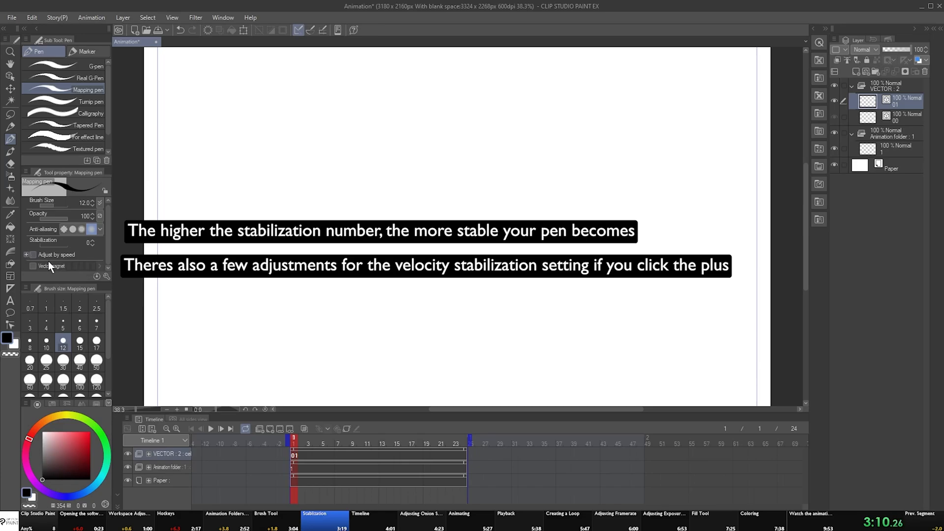
Reveal the pen's speed-based Stabilization adjustments in the tool properties
{"action": "left_click", "coordinate": [32, 253]}
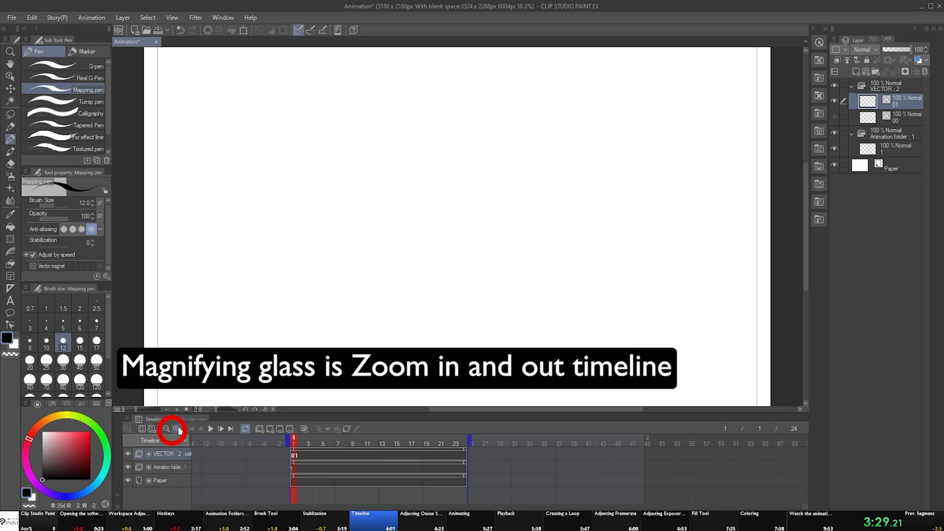
{"action": "left_click", "coordinate": [165, 428]}
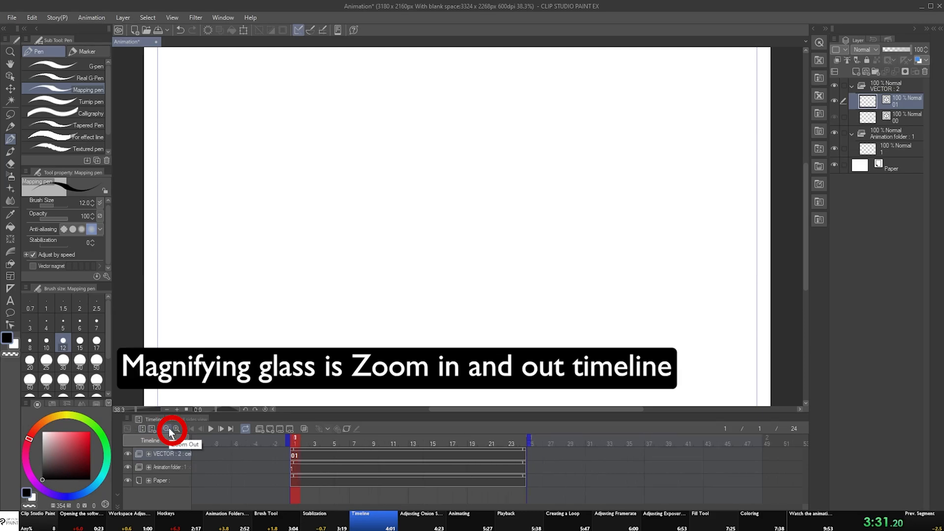
{"action": "left_click", "coordinate": [167, 429]}
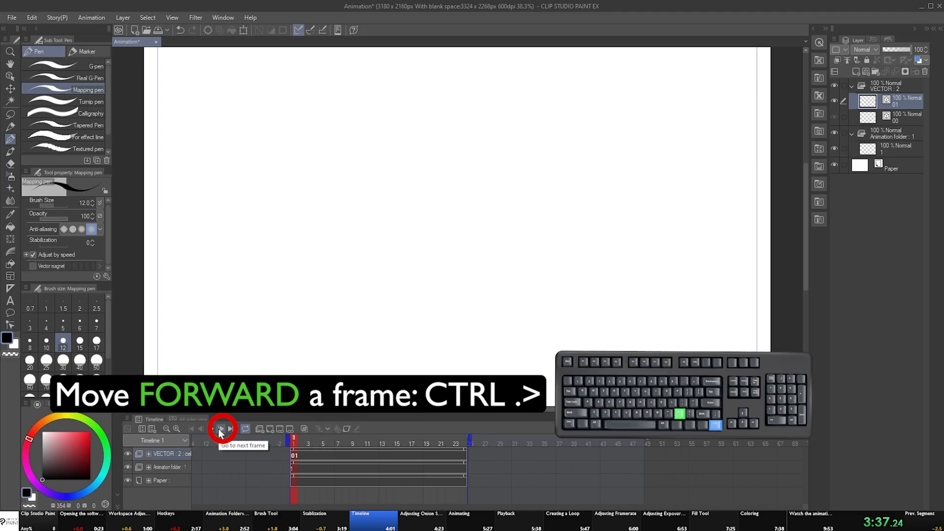
{"action": "left_click", "coordinate": [244, 428]}
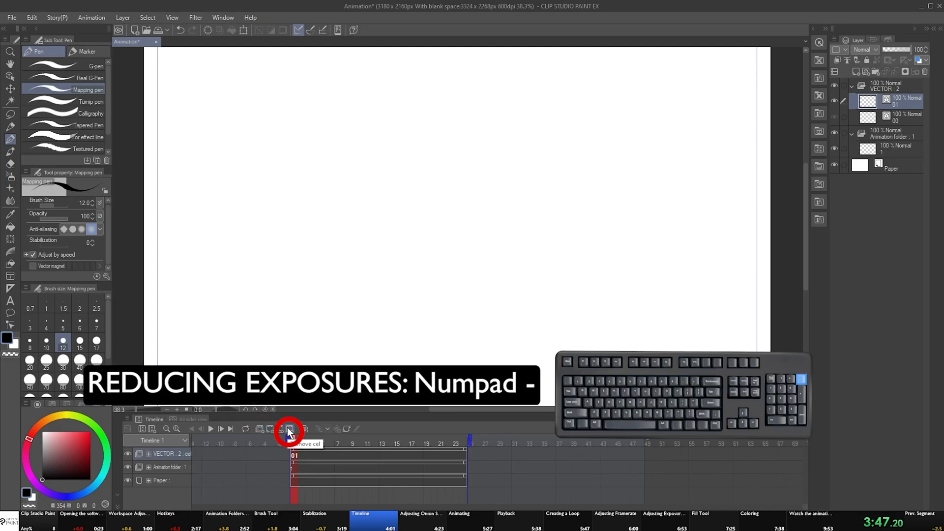
{"action": "left_click", "coordinate": [303, 428]}
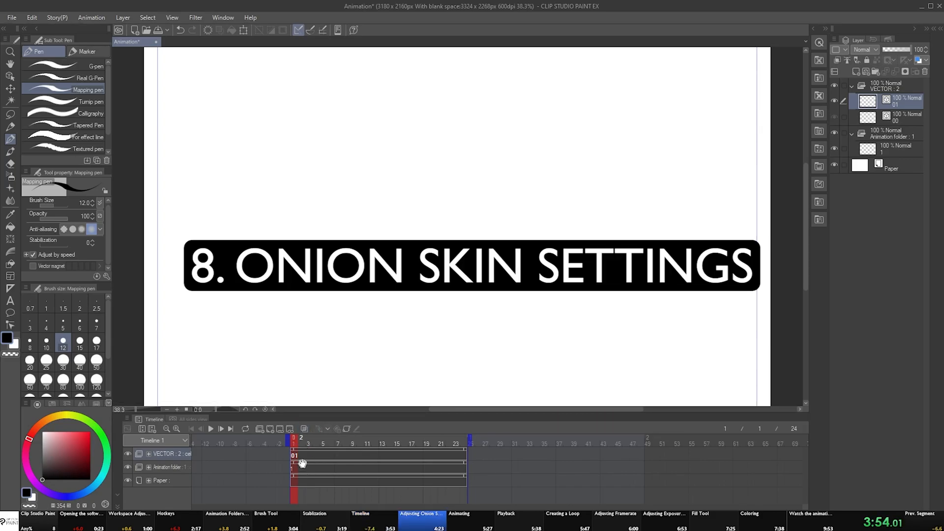
Enable onion skin with Alt+Shift+O and confirm 1 previous and 1 next cel in its settings
{"action": "key", "text": "alt+shift+o"}
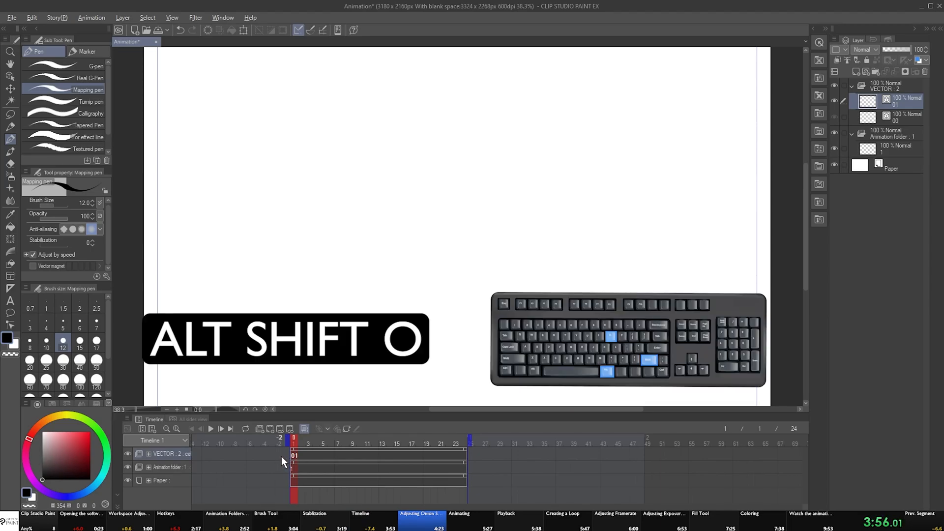
{"action": "key", "text": "alt+shift+o"}
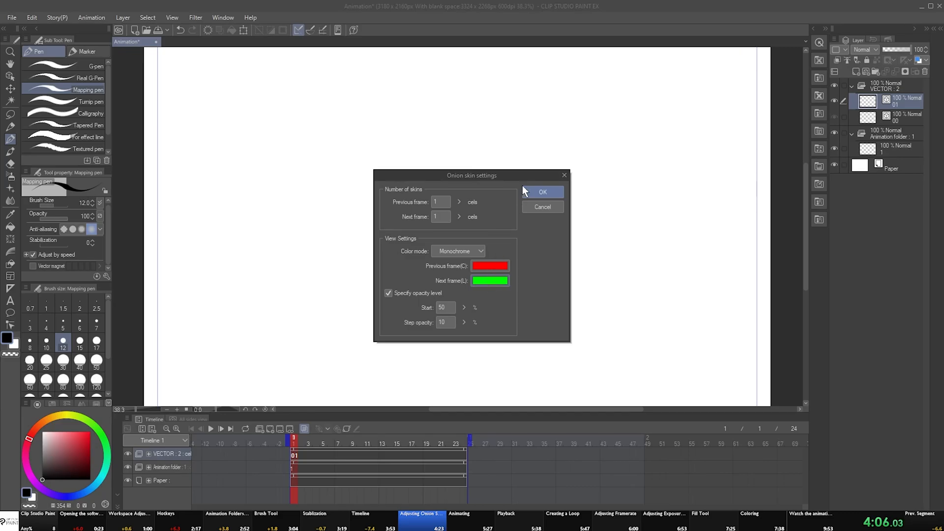
{"action": "left_click", "coordinate": [541, 192]}
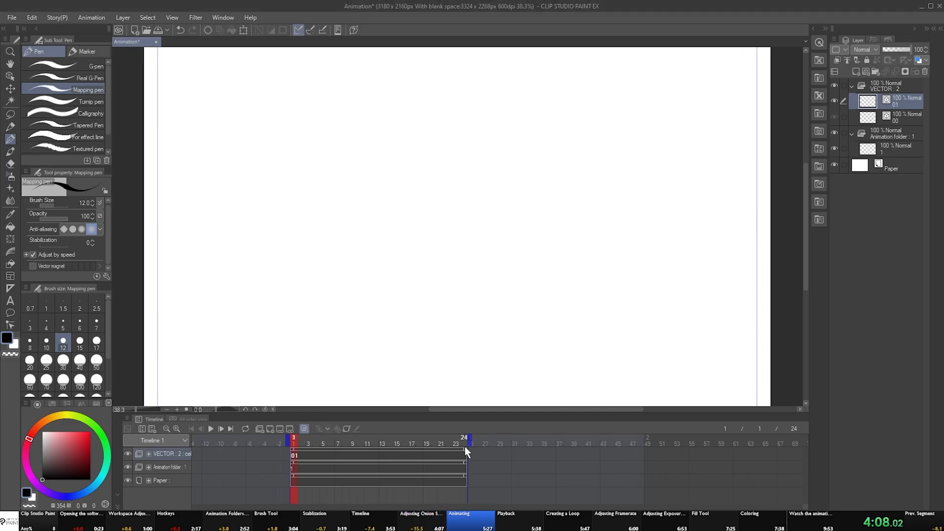
Draw an oval on the first frame and add new blank frames with Alt+/ for the next drawings
{"action": "left_click_drag", "start_coordinate": [159, 91], "coordinate": [159, 136]}
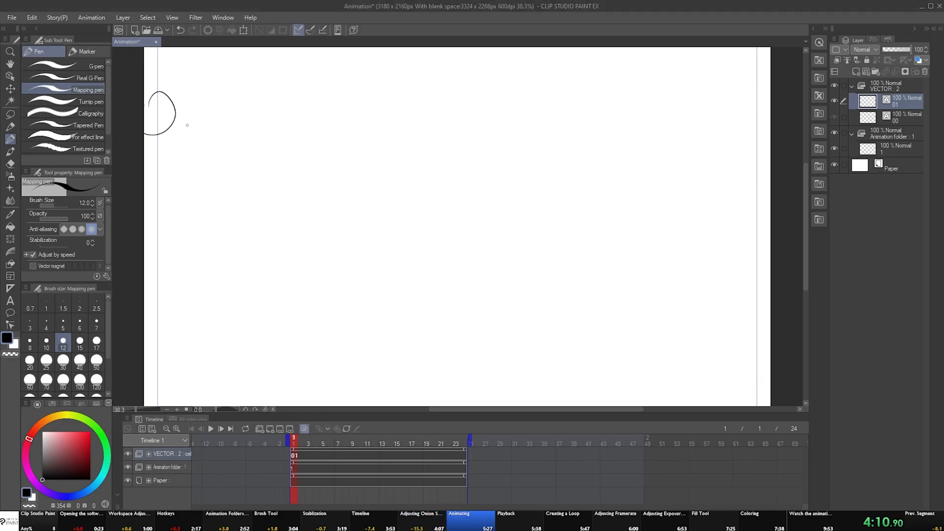
{"action": "key", "text": "alt+/"}
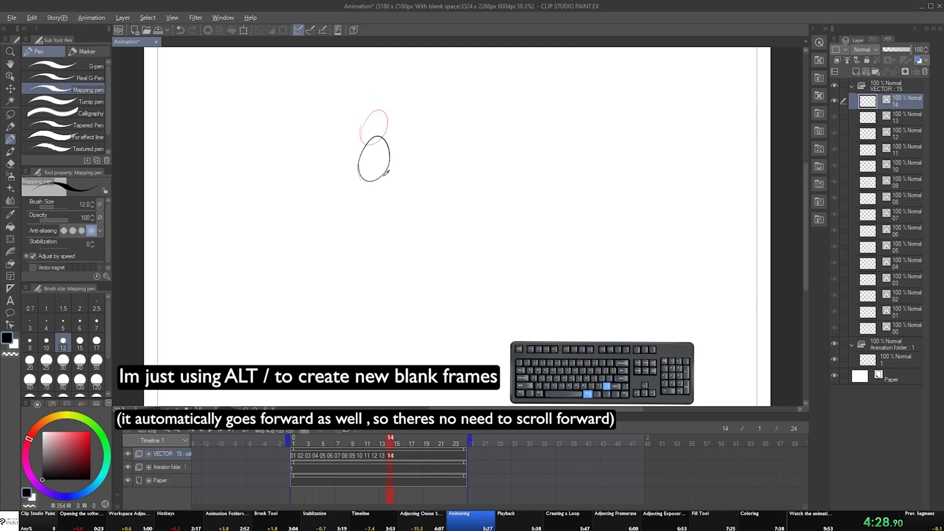
{"action": "key", "text": "alt+/"}
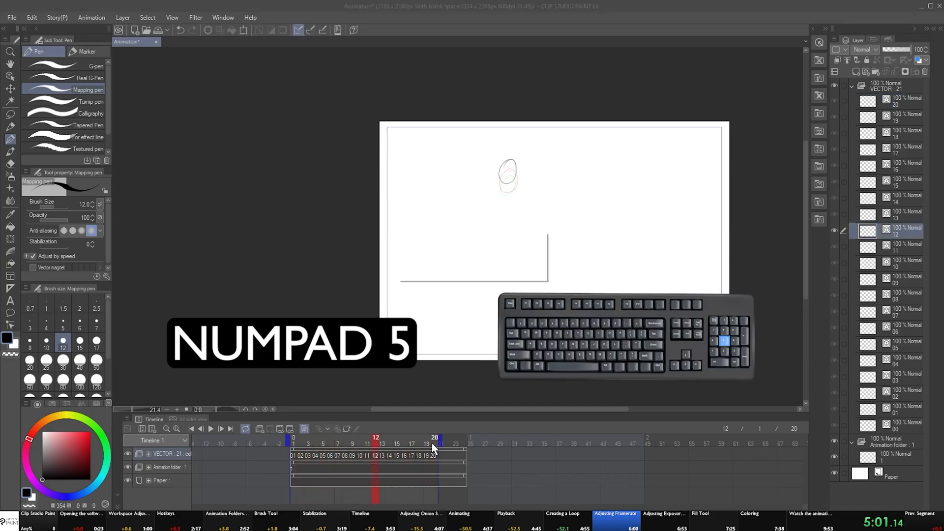
Change the animation's frame rate to 24 fps
{"action": "left_click", "coordinate": [489, 253]}
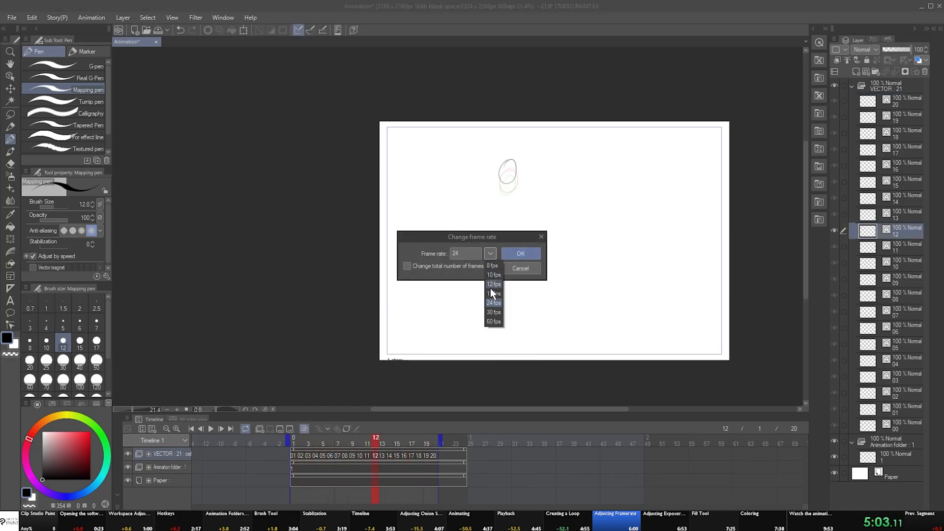
{"action": "left_click", "coordinate": [520, 254]}
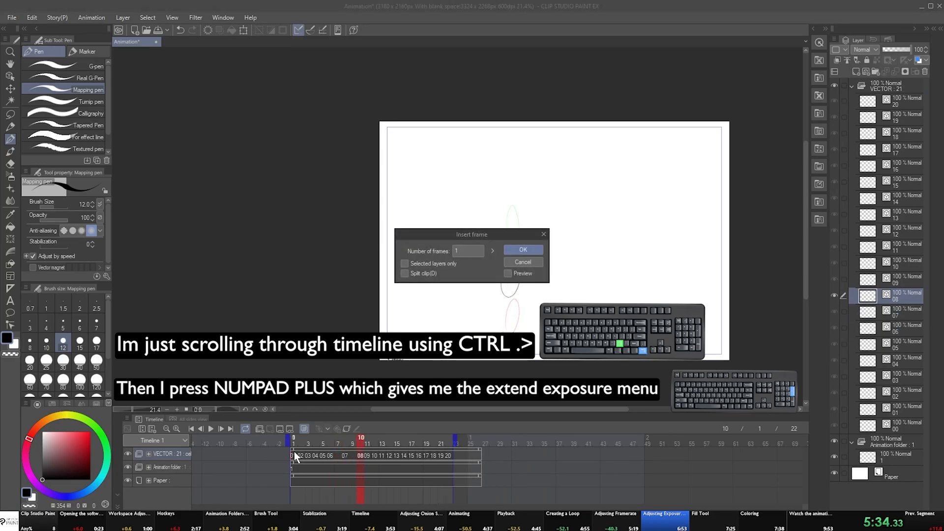
Confirm the Insert frame dialog to extend the chosen cel's exposure
{"action": "left_click", "coordinate": [522, 249]}
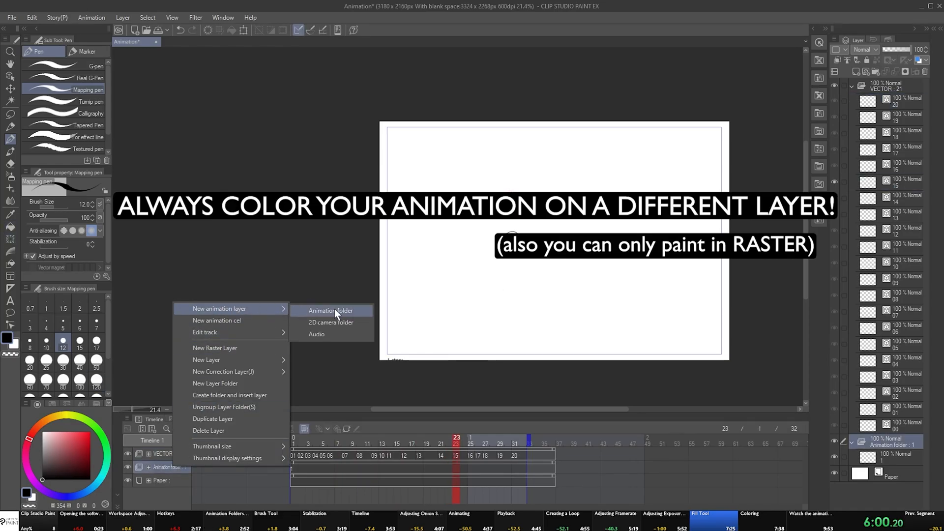
Create a new animation folder for colouring and fill the oval red on the frame containing it
{"action": "left_click", "coordinate": [328, 310]}
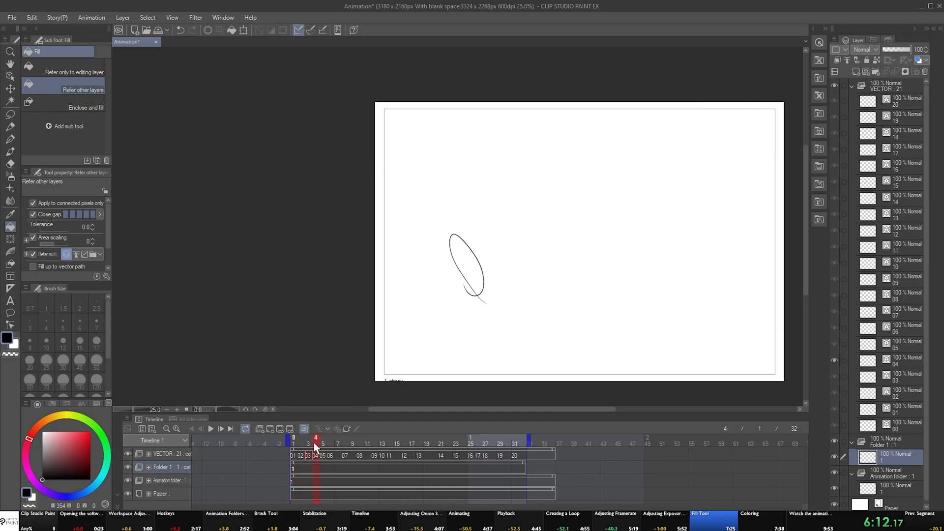
{"action": "left_click", "coordinate": [466, 267]}
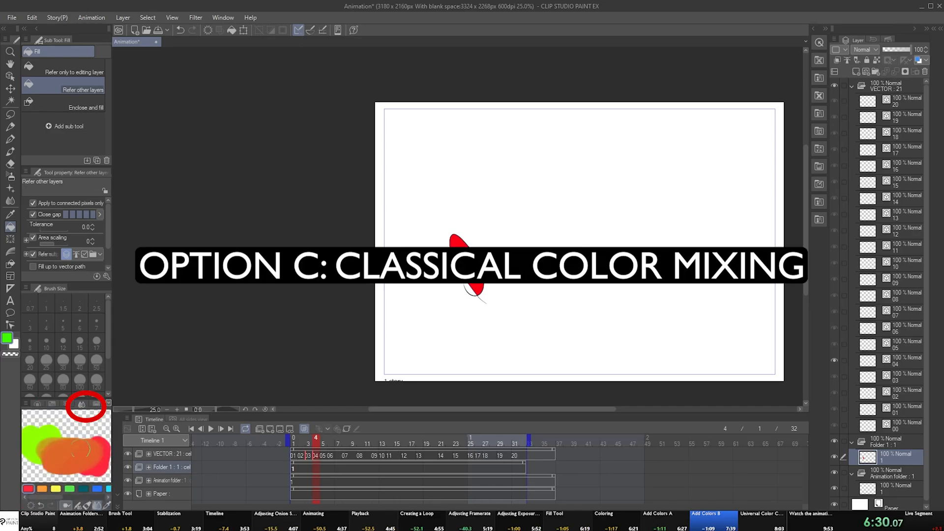
{"action": "left_click", "coordinate": [55, 489]}
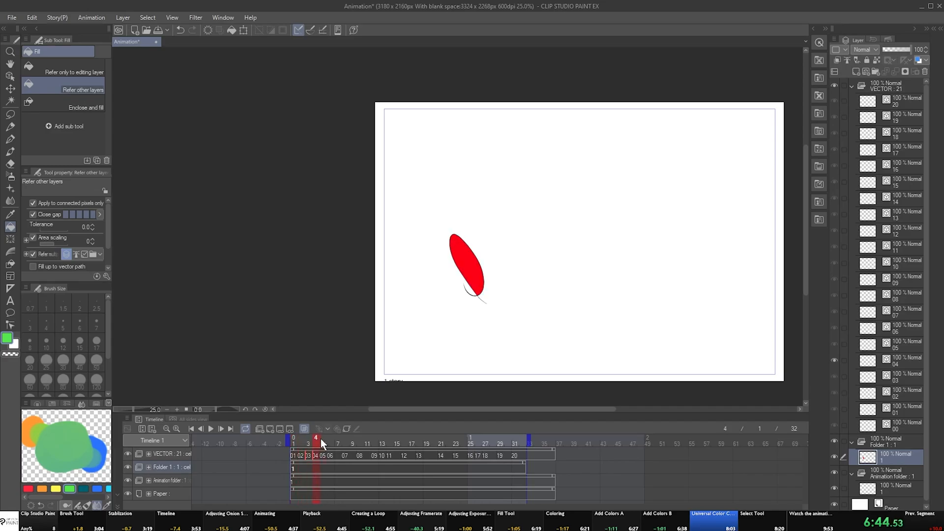
At frame 12, turn on Layer color for Folder 1 so the fill shows blue
{"action": "left_click", "coordinate": [374, 443]}
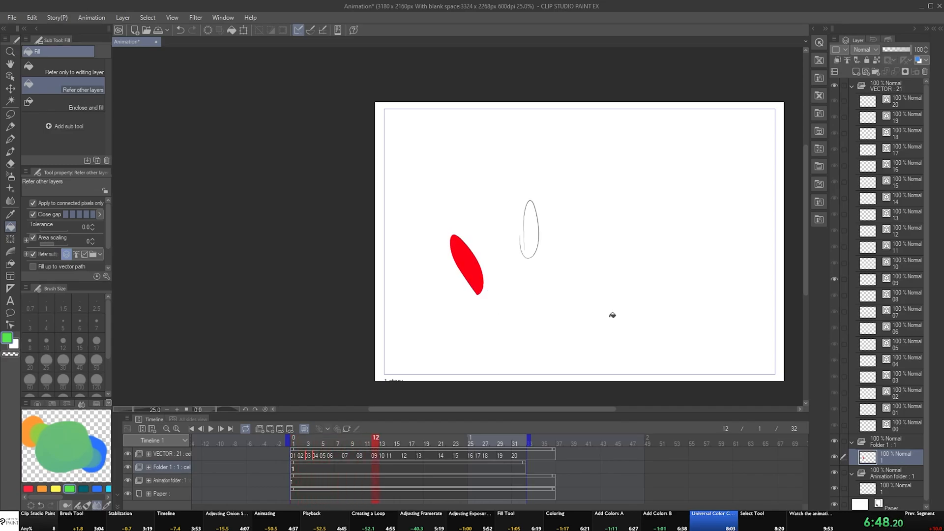
{"action": "left_click", "coordinate": [854, 87]}
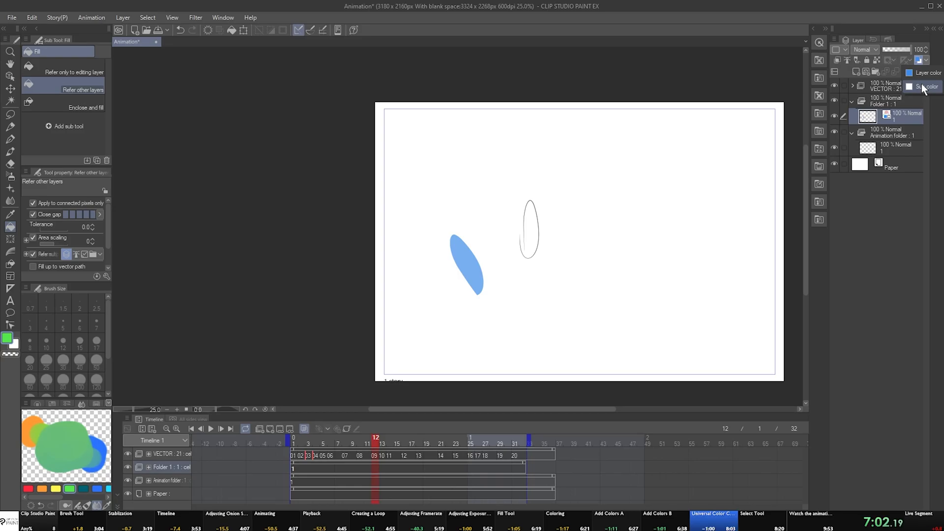
{"action": "left_click", "coordinate": [235, 42]}
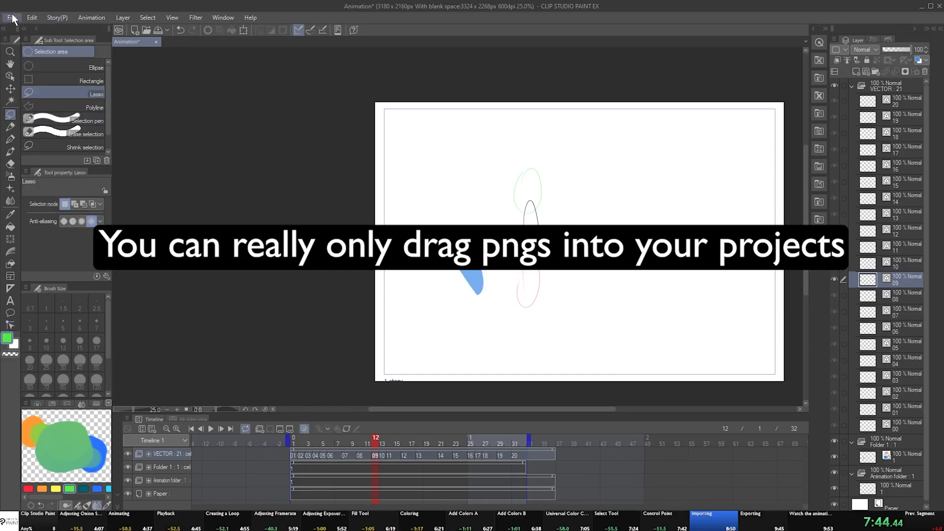
Begin File > Export animation > Movie as MP4 on the Desktop, named 'SDFGHDFGHDF'
{"action": "left_click", "coordinate": [11, 16]}
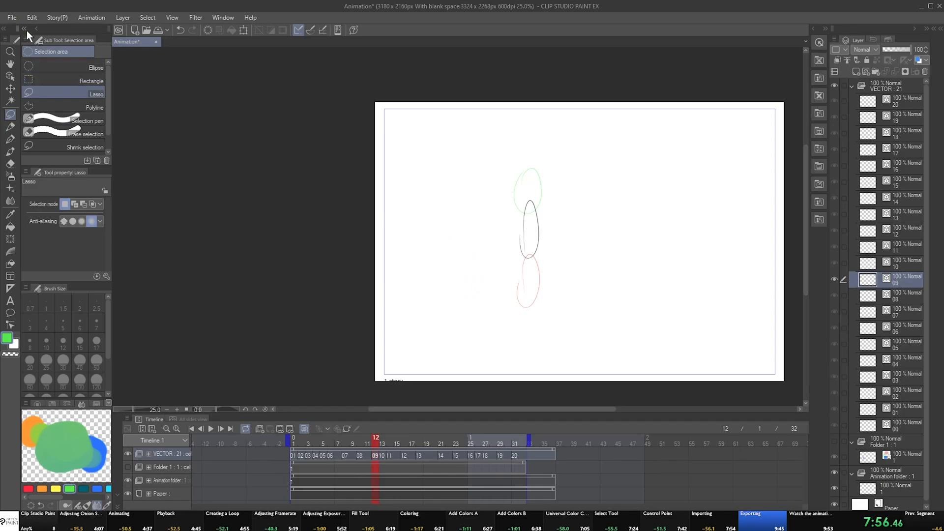
{"action": "left_click", "coordinate": [11, 16]}
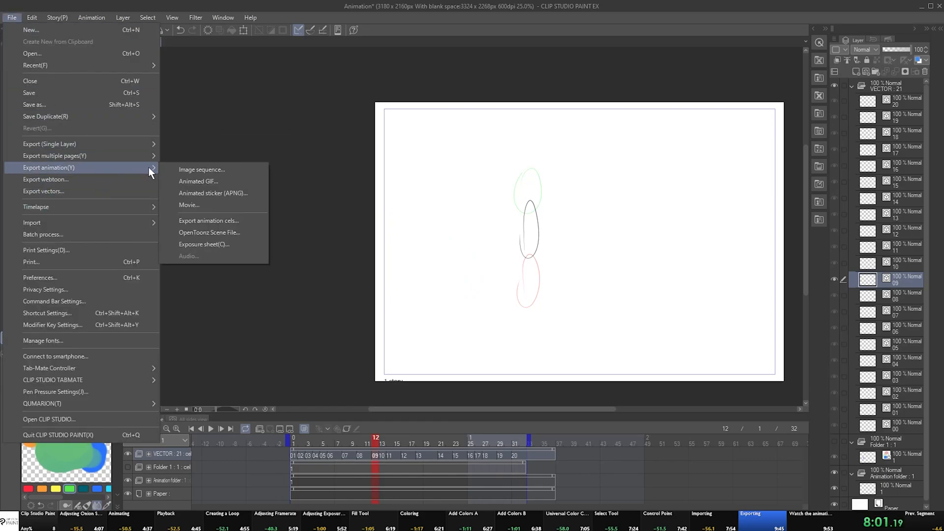
{"action": "left_click", "coordinate": [188, 205]}
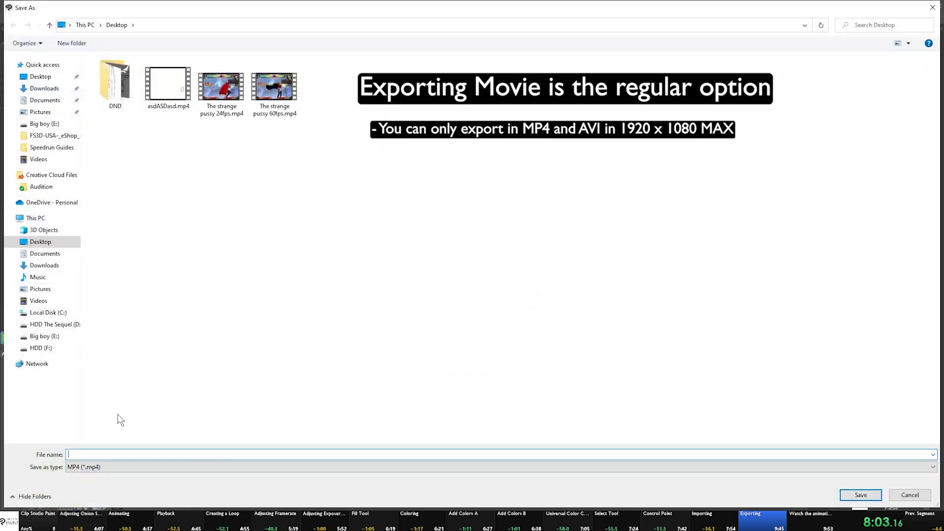
{"action": "type", "text": "SDFGHDFGHDF"}
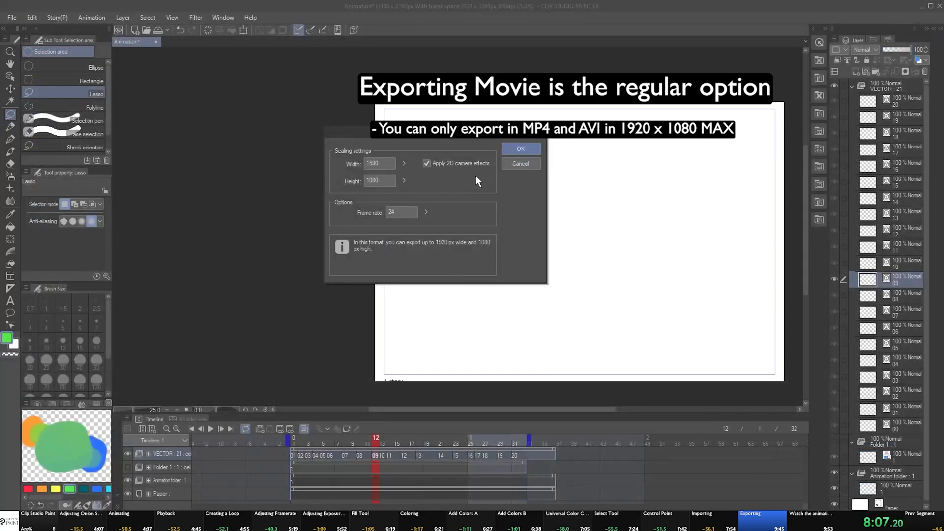
Confirm the movie export at 1920 by 1080 pixels and 24 fps
{"action": "left_click", "coordinate": [379, 164]}
{"action": "type", "text": "1920"}
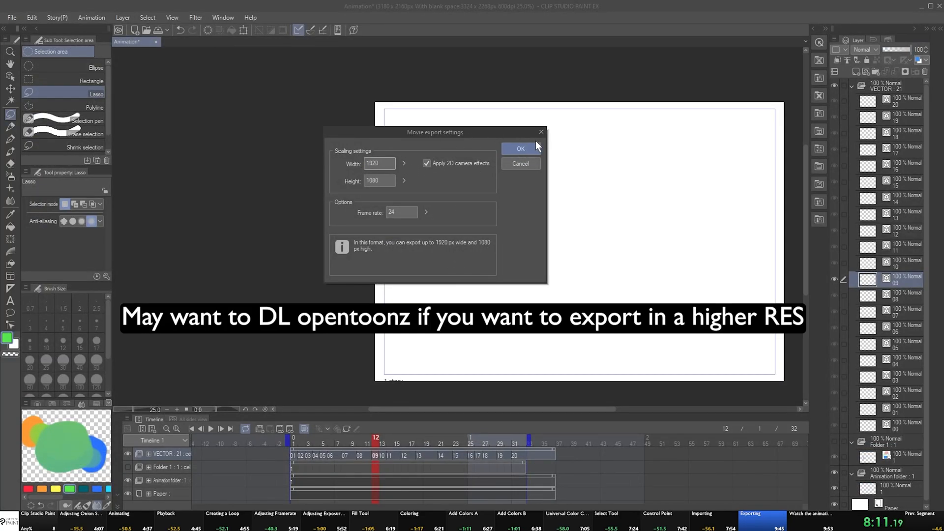
{"action": "left_click", "coordinate": [519, 148]}
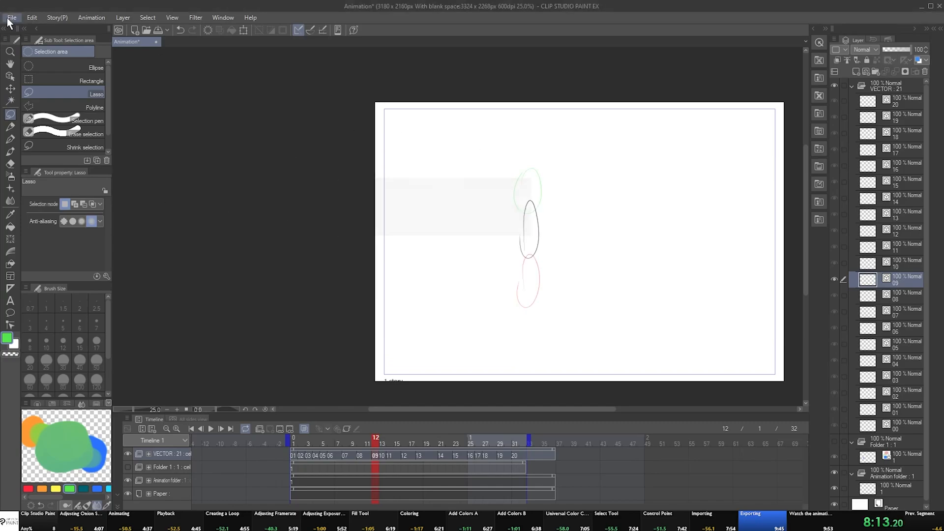
{"action": "left_click", "coordinate": [11, 17]}
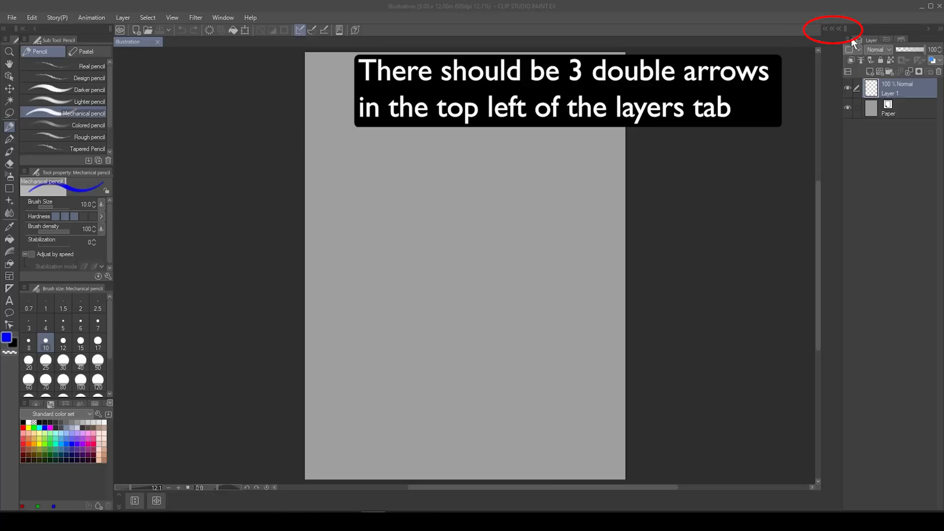
Drag 3D drawing figure Ver.2 (Female) from Material: Body type onto the canvas and begin posing it
{"action": "left_click", "coordinate": [848, 28]}
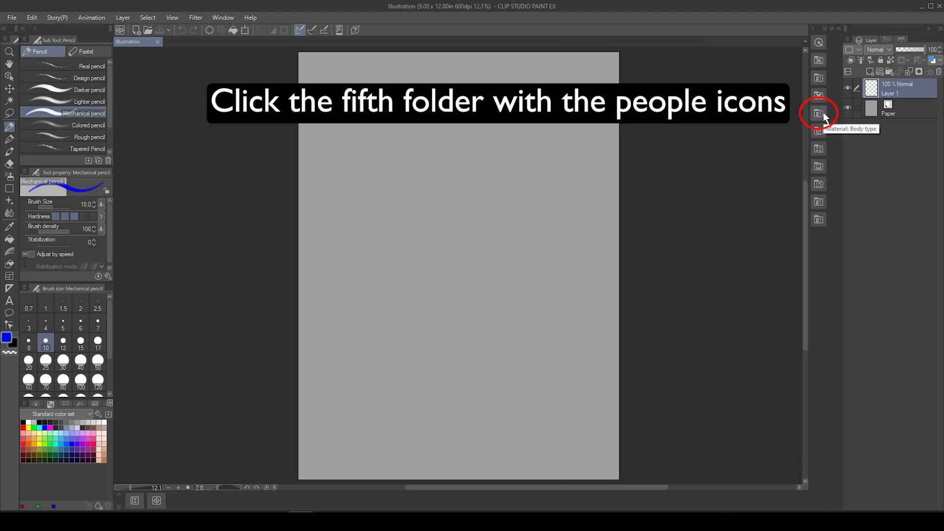
{"action": "left_click", "coordinate": [817, 113]}
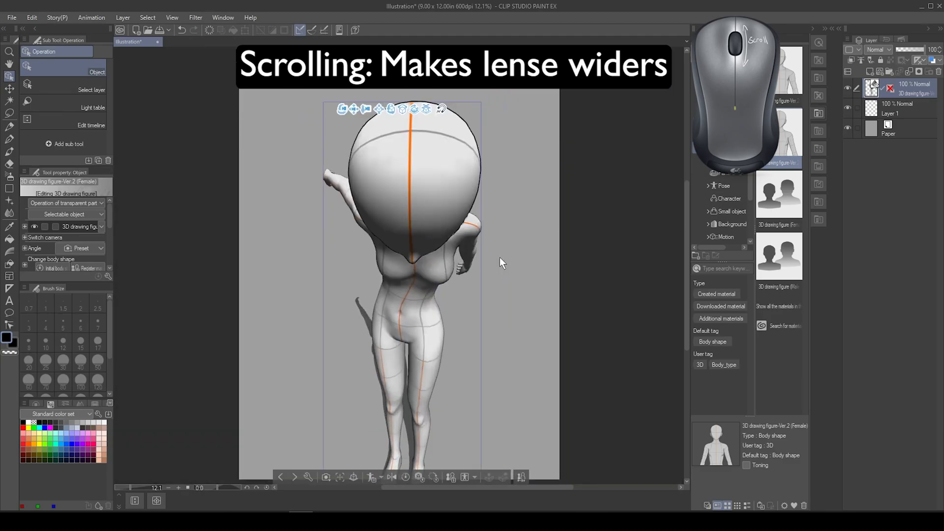
{"action": "scroll", "scroll_direction": "down", "scroll_amount": 3}
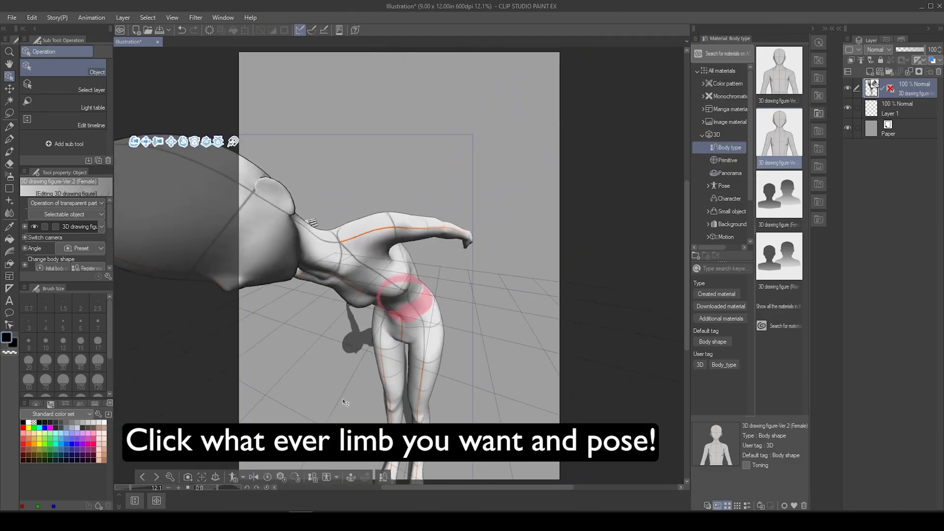